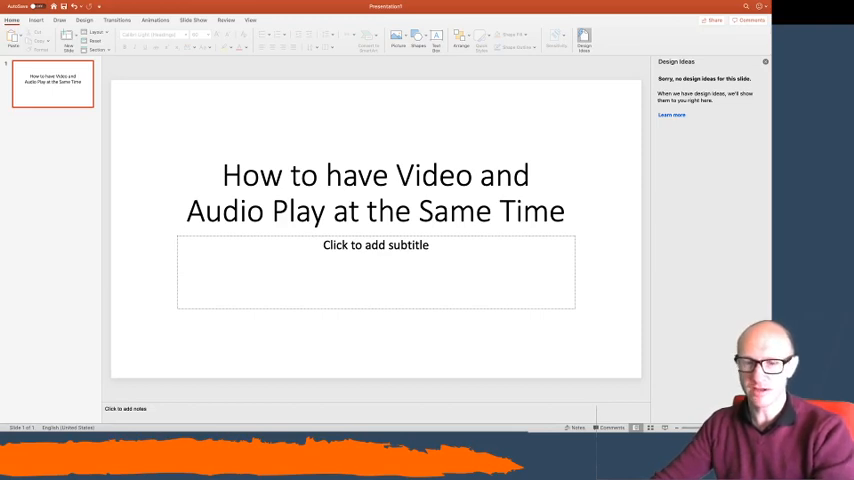
mouse_move(179, 130)
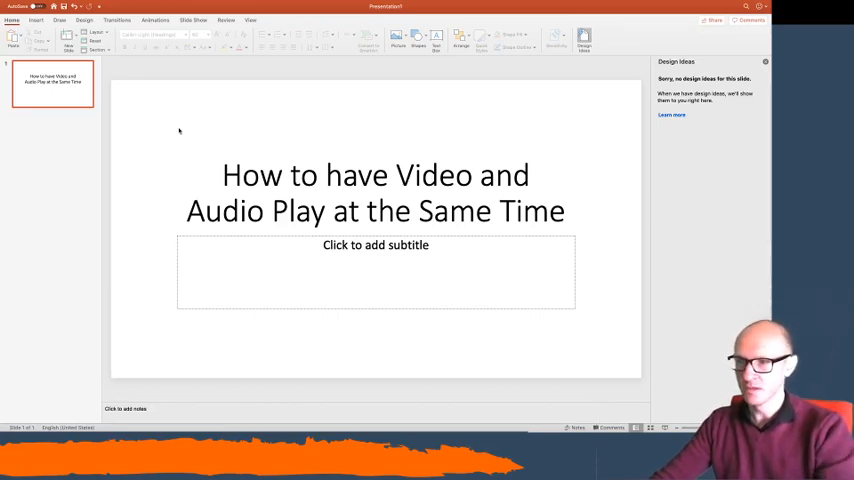
- Switch to the Insert ribbon on the title slide
click(36, 20)
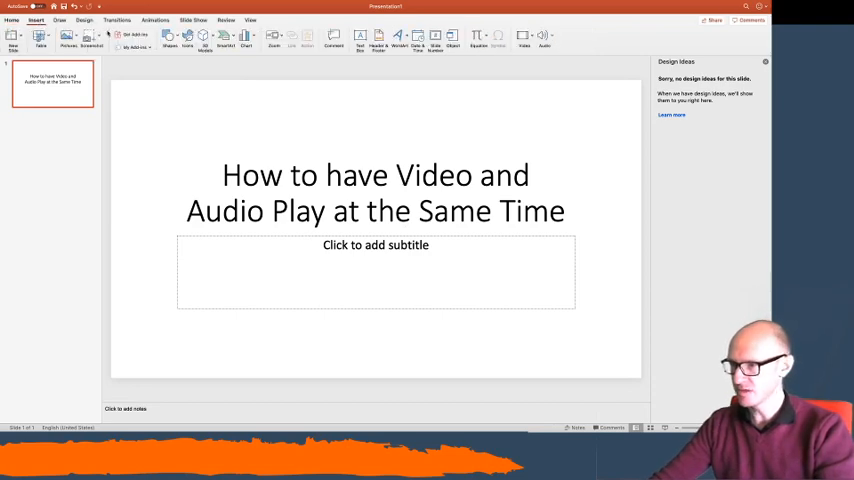
- Embed the online YouTube Mission Impossible Countdown Timer video and play it
click(524, 40)
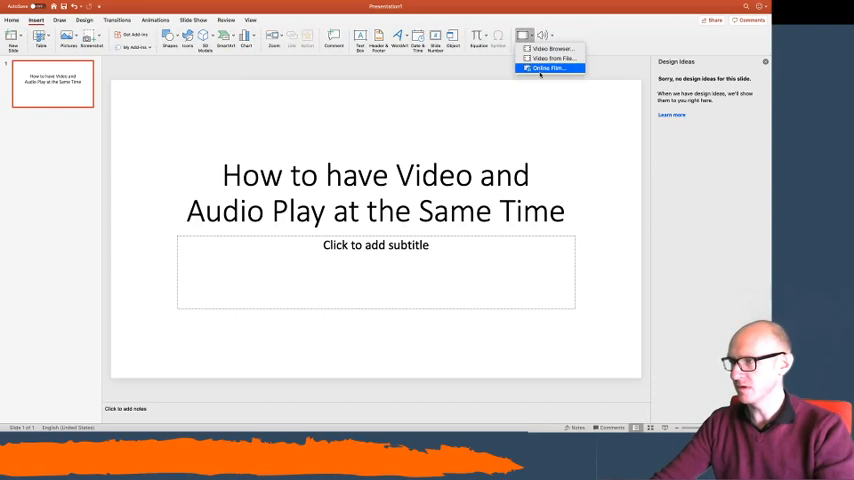
click(547, 68)
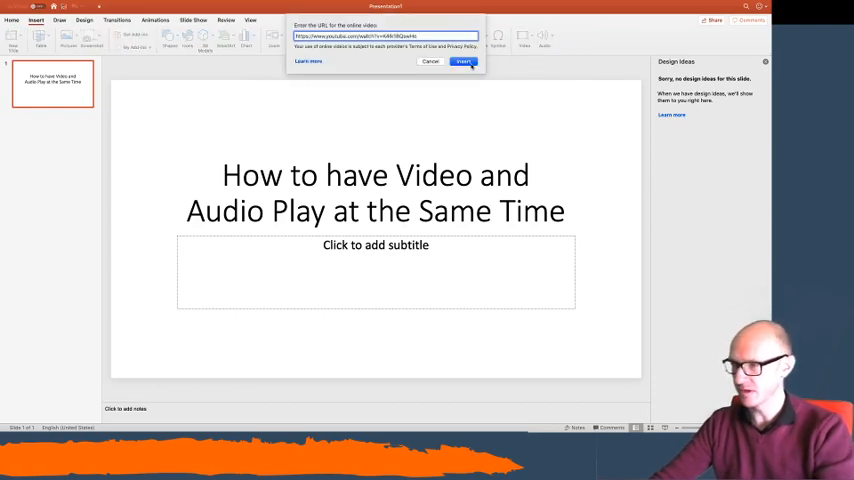
click(463, 61)
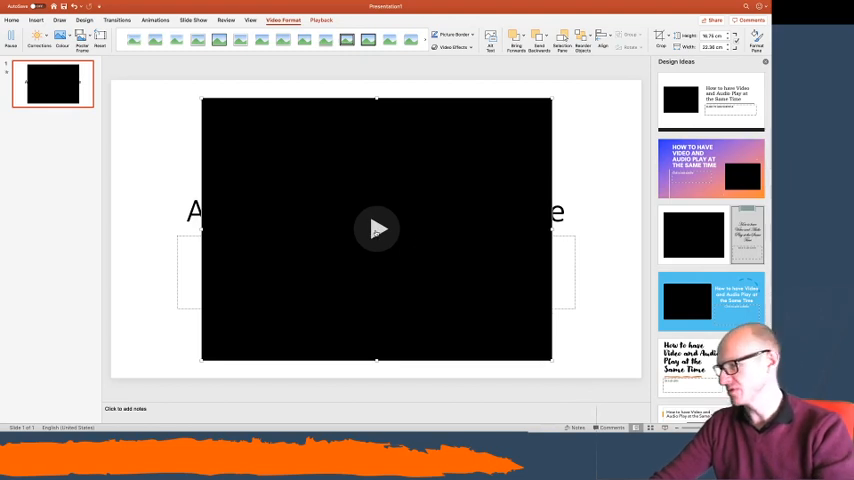
click(377, 229)
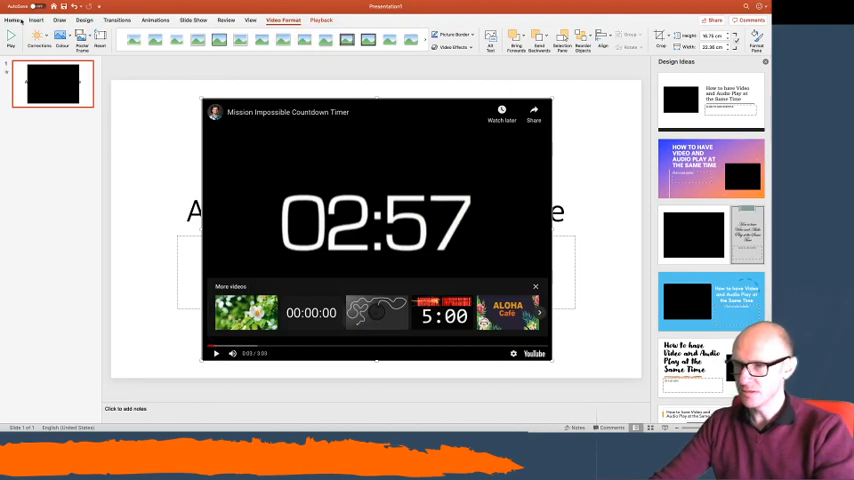
- Record a sound clip, insert it beside the video, and stop the countdown playing
click(36, 19)
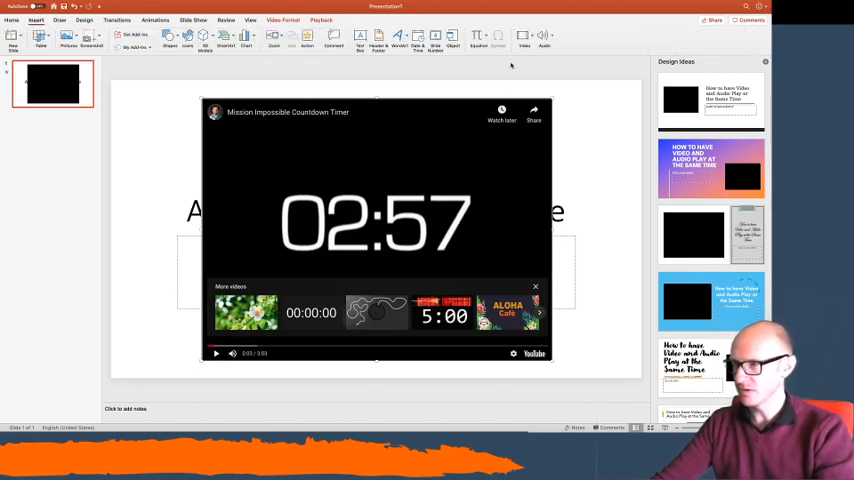
click(524, 38)
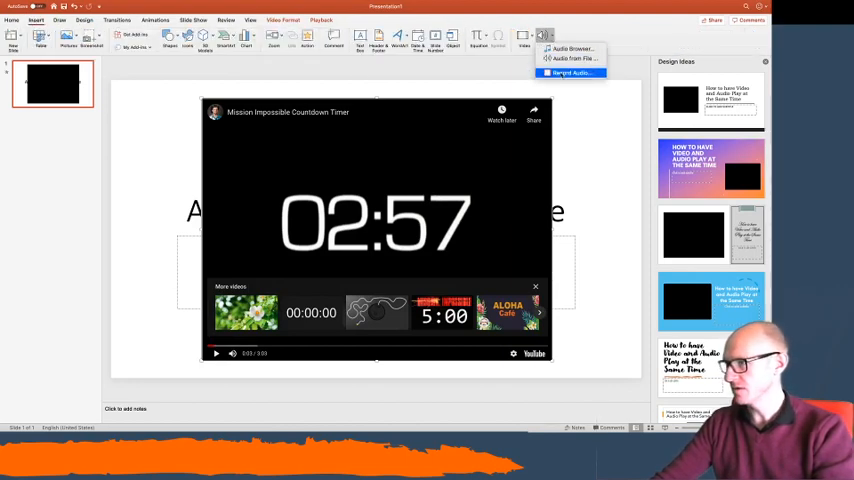
click(571, 72)
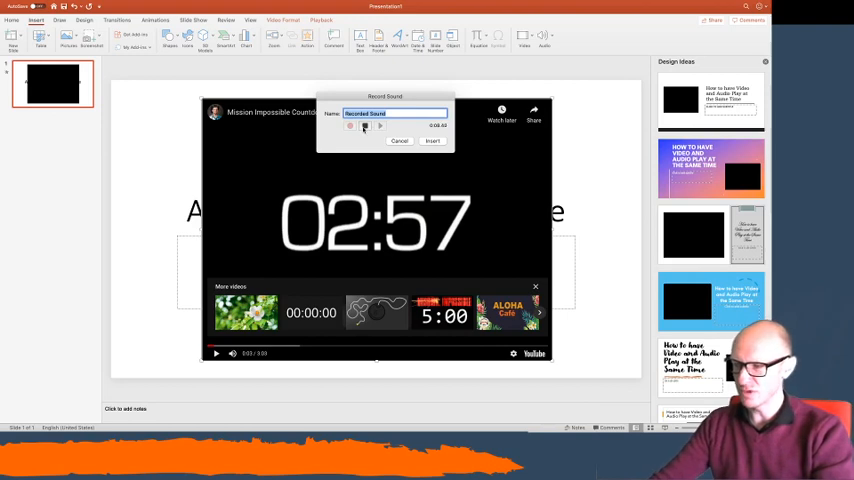
click(350, 126)
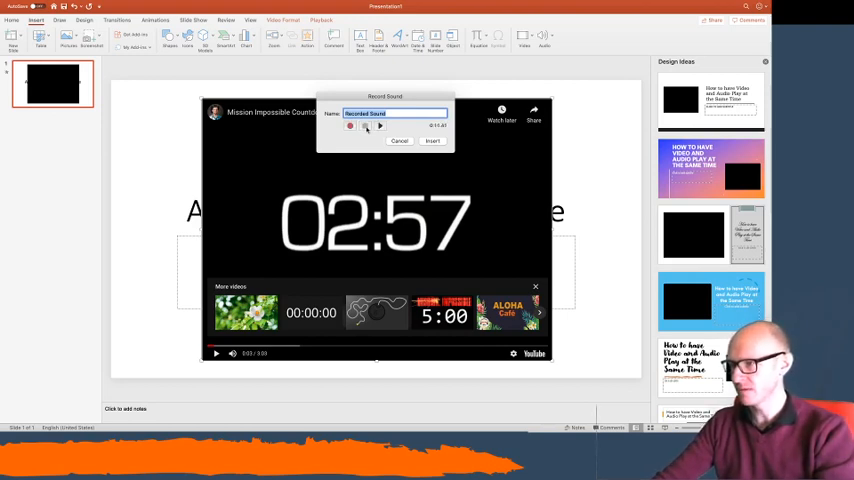
click(399, 140)
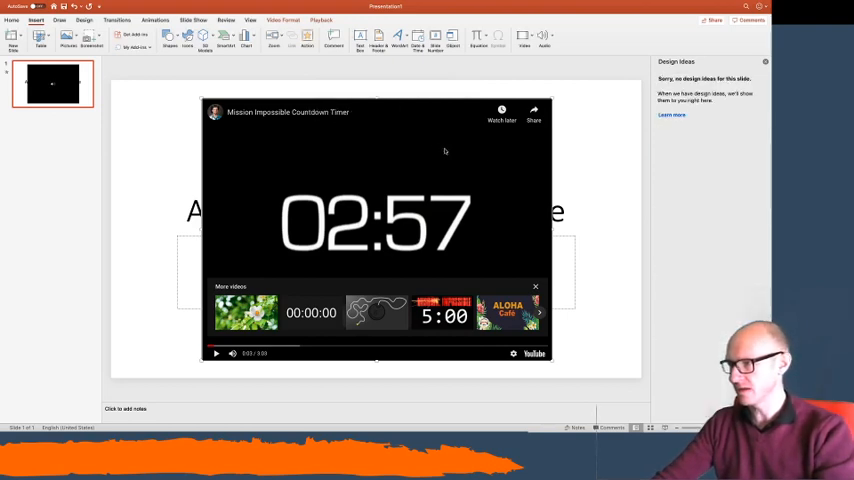
mouse_move(446, 144)
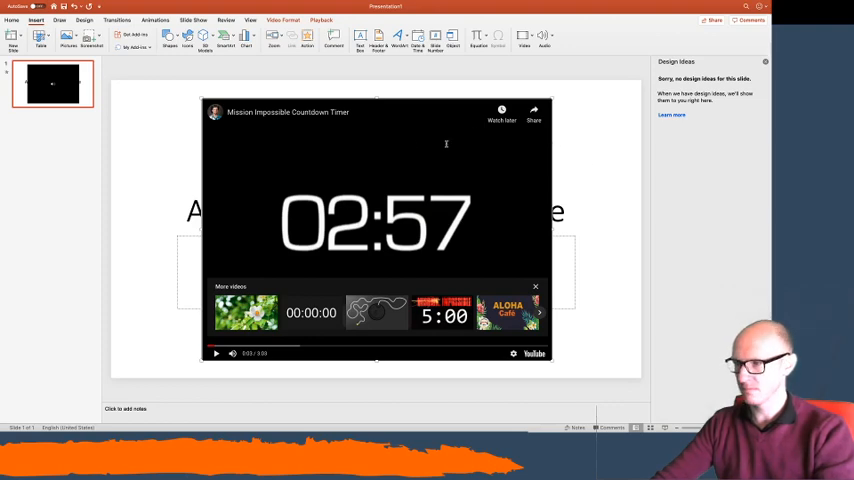
click(216, 353)
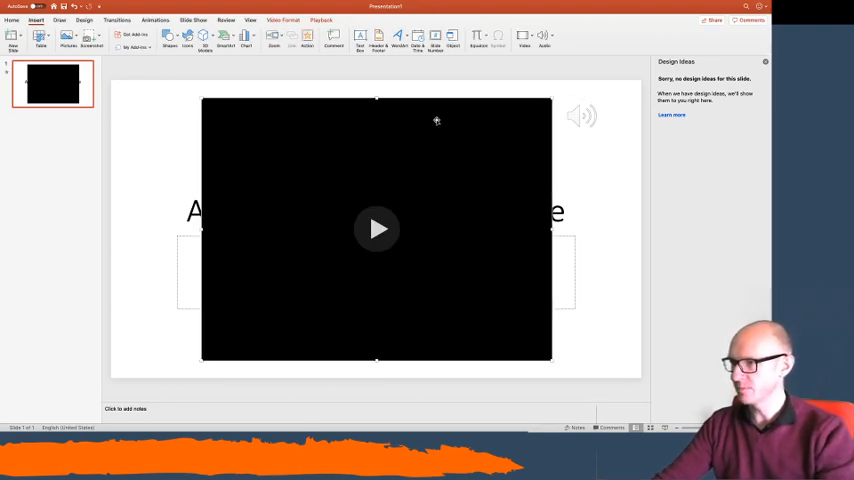
- Set the countdown video's Start to Automatically, then select the audio clip
click(321, 20)
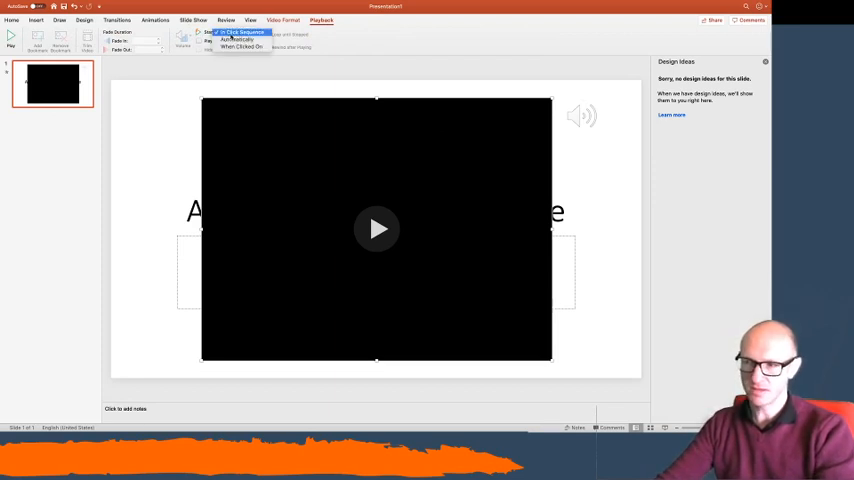
click(235, 41)
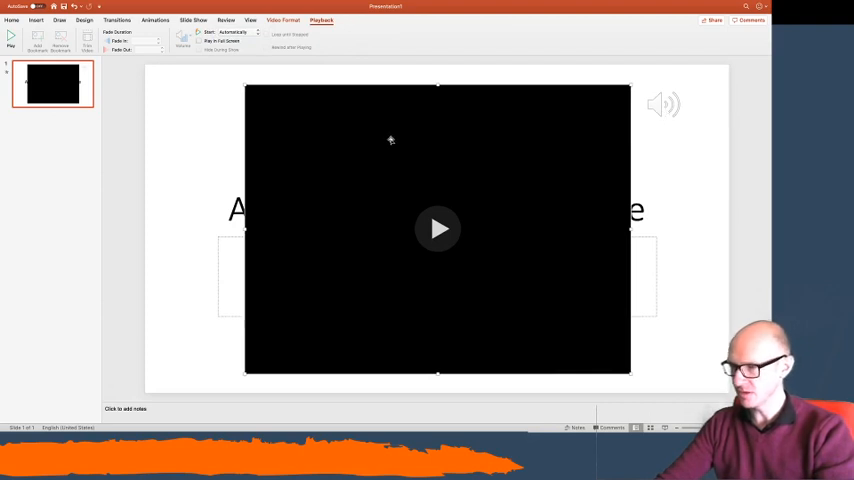
click(663, 105)
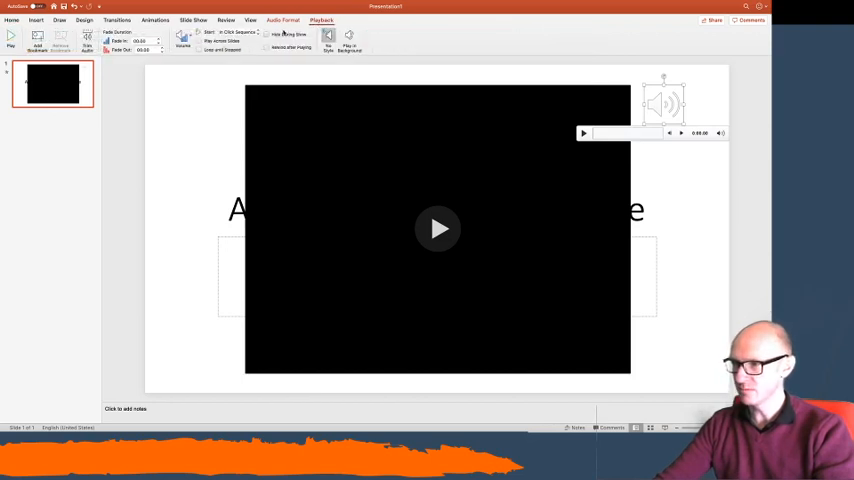
- Deselect and reselect the recorded audio clip on the slide
click(237, 32)
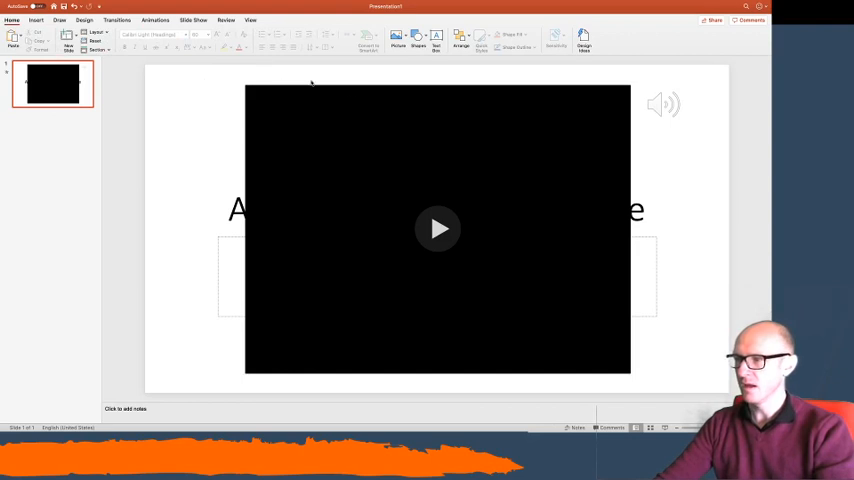
click(663, 105)
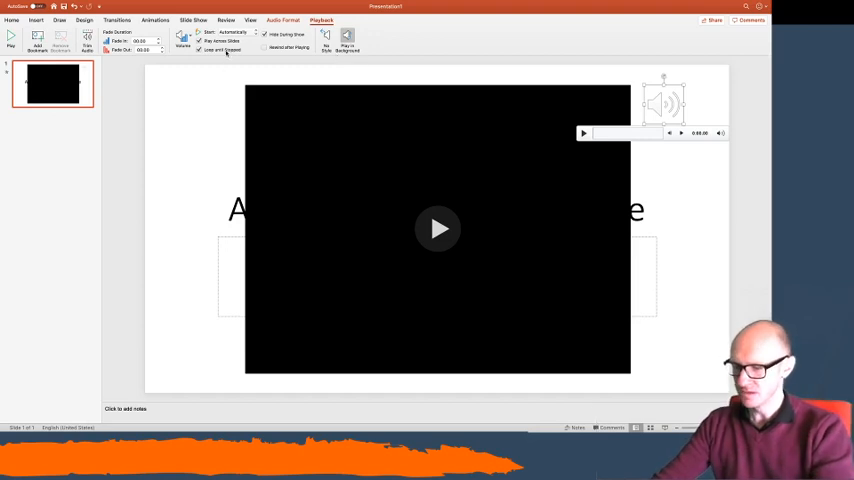
mouse_move(200, 50)
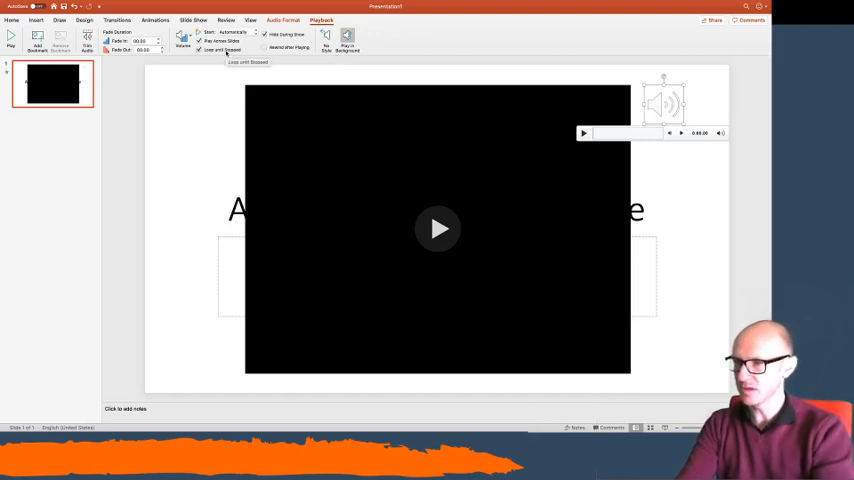